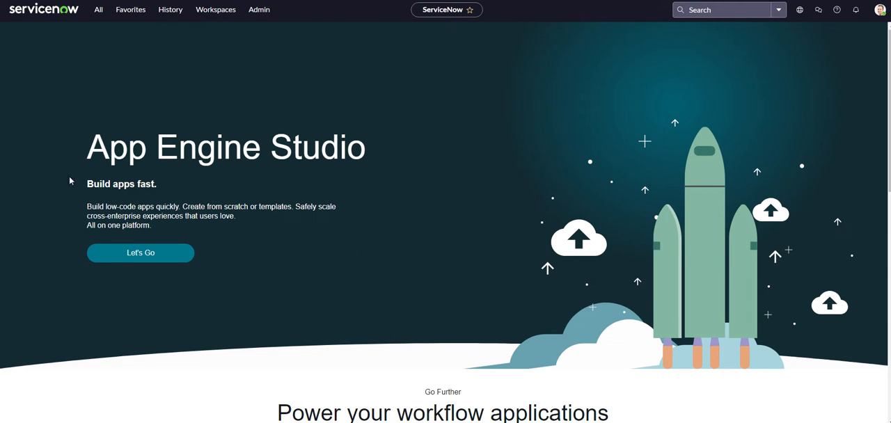
mouse_move(132, 309)
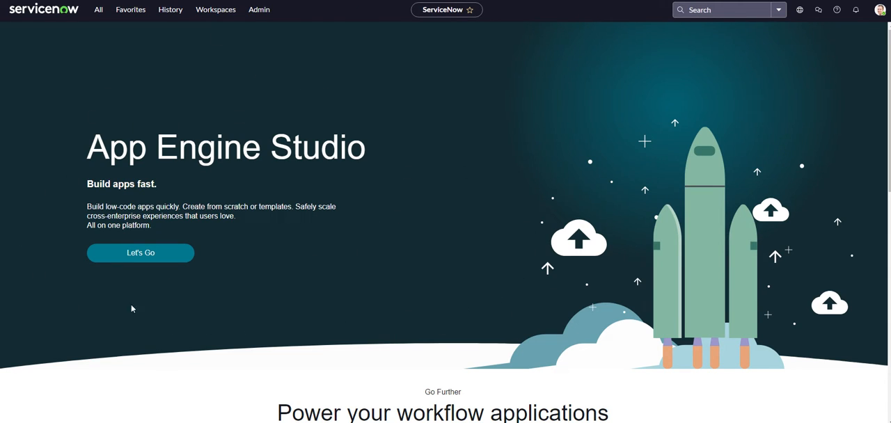
mouse_move(202, 98)
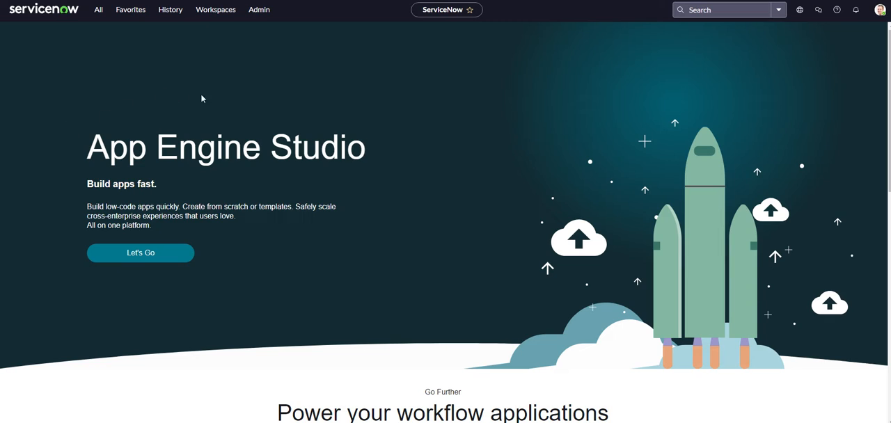
mouse_move(153, 309)
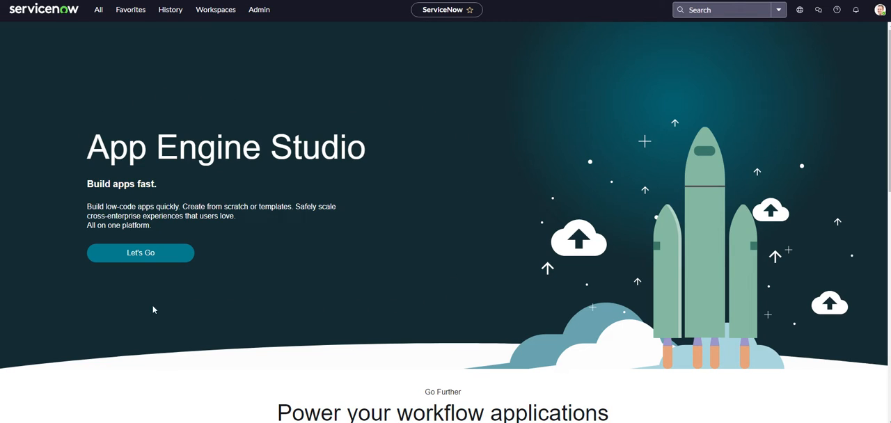
mouse_move(42, 151)
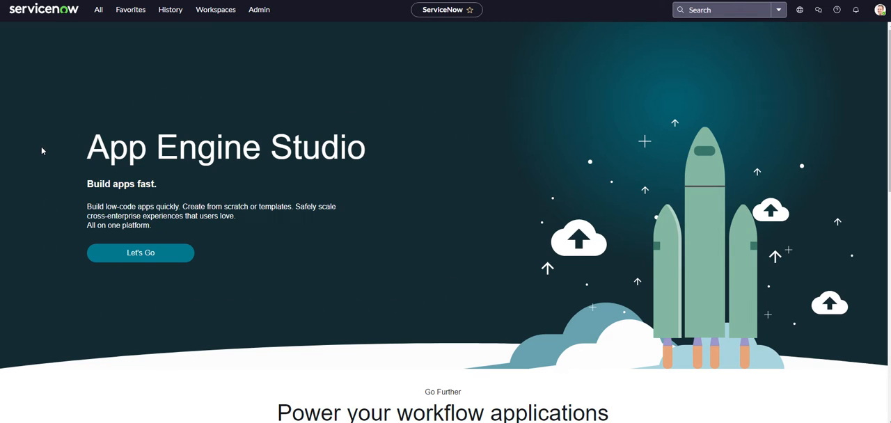
mouse_move(373, 279)
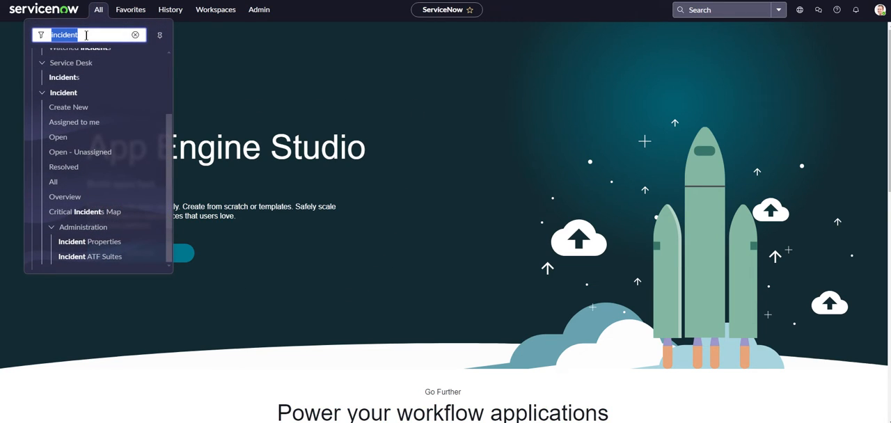
Show the list of all incident records from the All menu
click(64, 78)
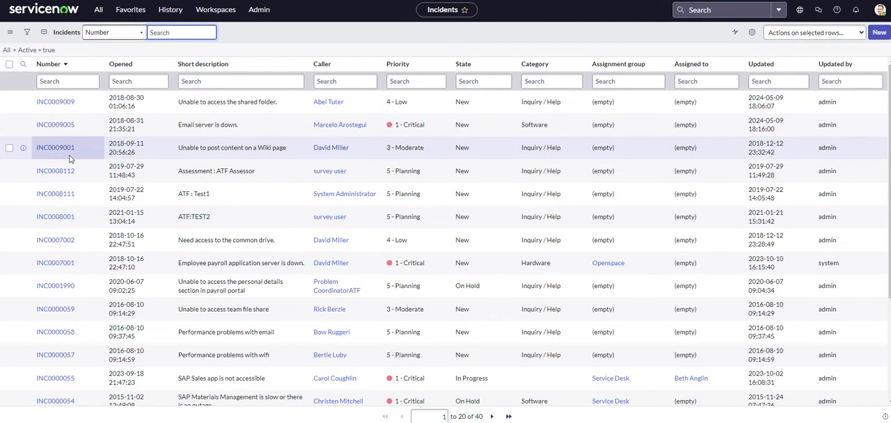
View incident INC0009005 'Email server is down' and scroll through its form and related lists
click(56, 125)
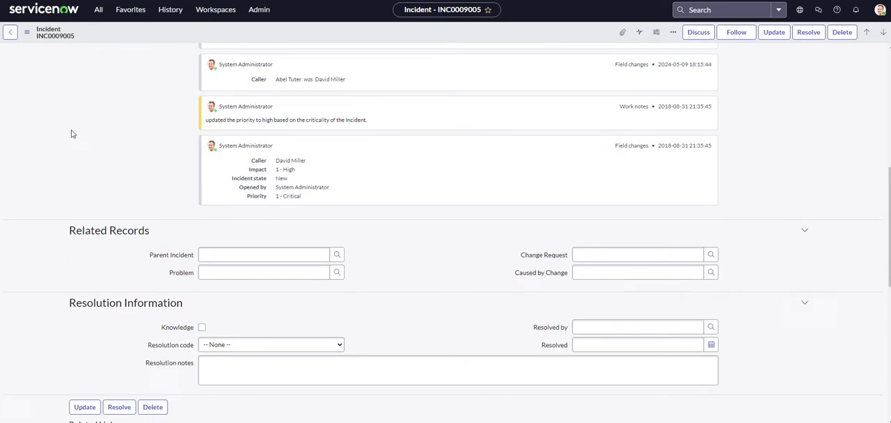
scroll(down, 3)
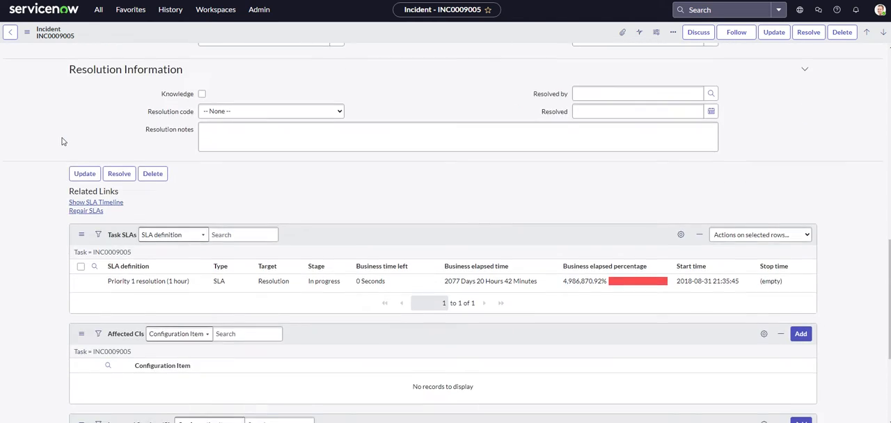
scroll(down, 3)
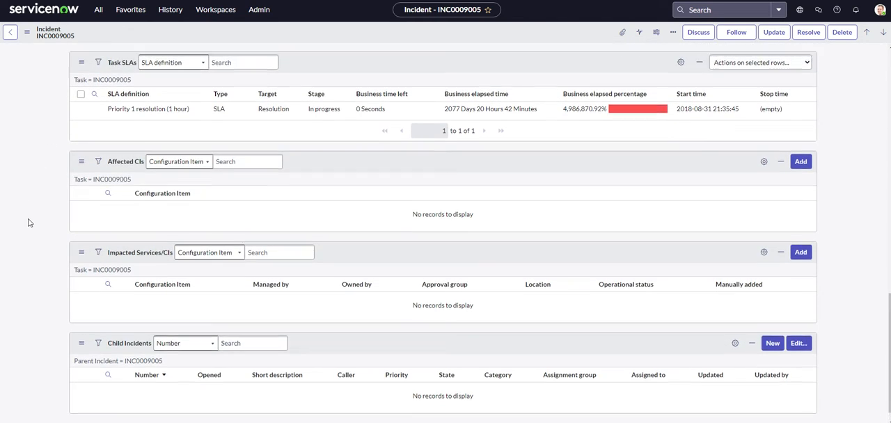
scroll(down, 3)
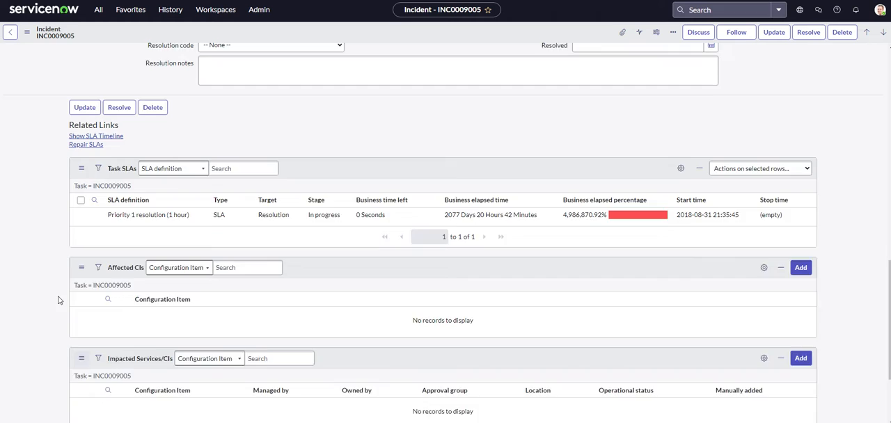
scroll(down, 3)
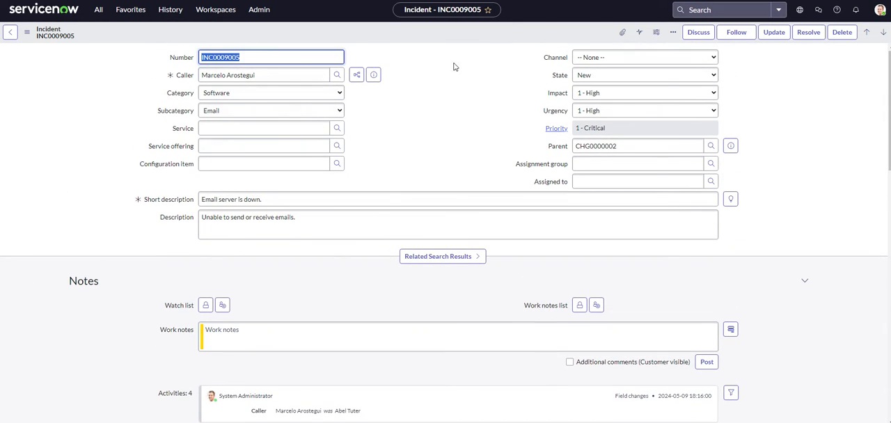
mouse_move(818, 111)
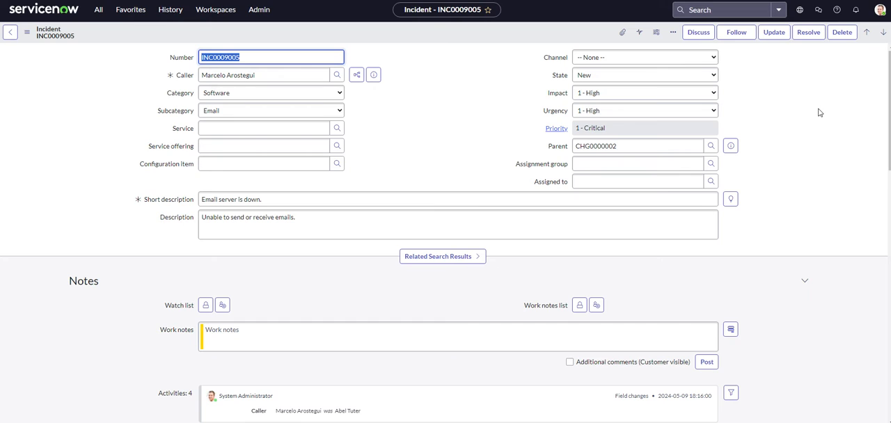
mouse_move(835, 133)
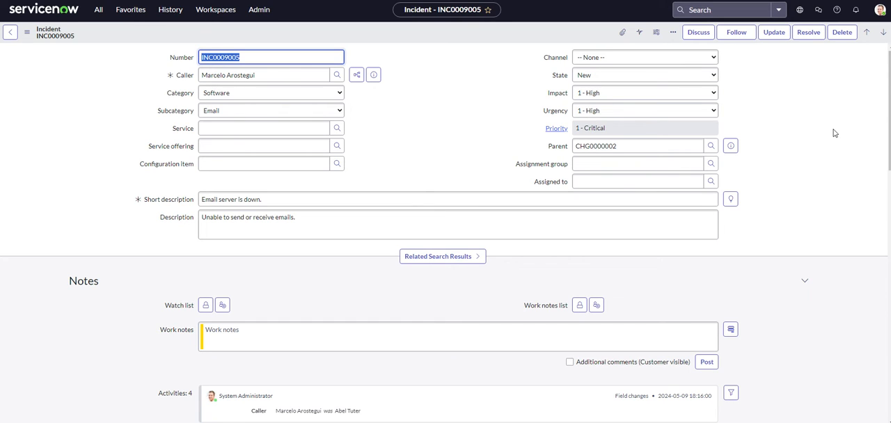
click(458, 199)
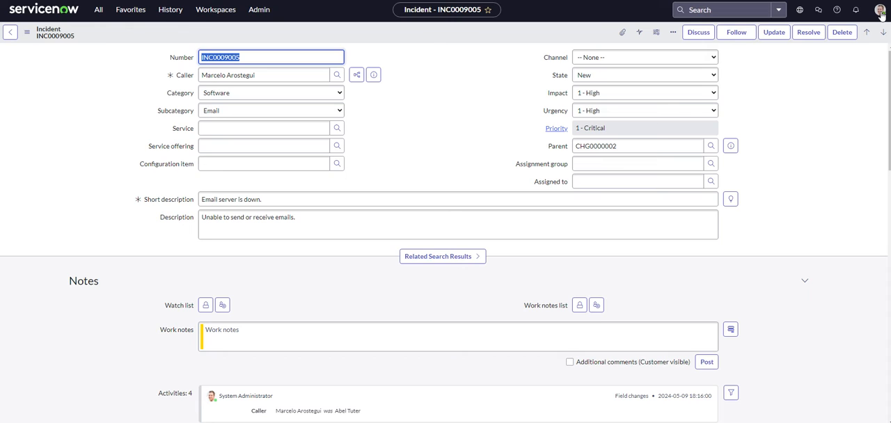
In Display preferences, switch on 'Organize form sections and related lists into tabs in classic forms'
click(880, 10)
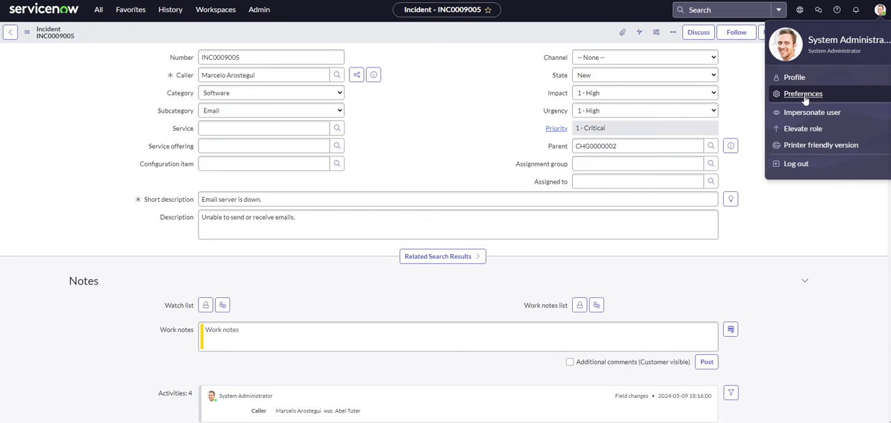
click(803, 93)
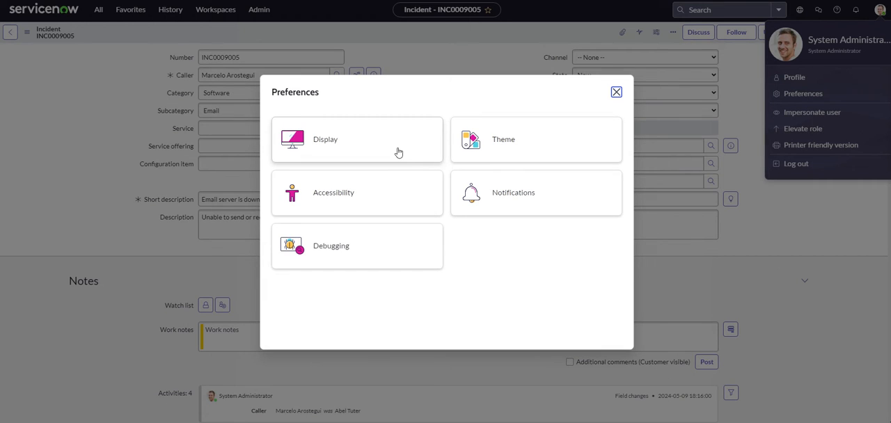
click(325, 139)
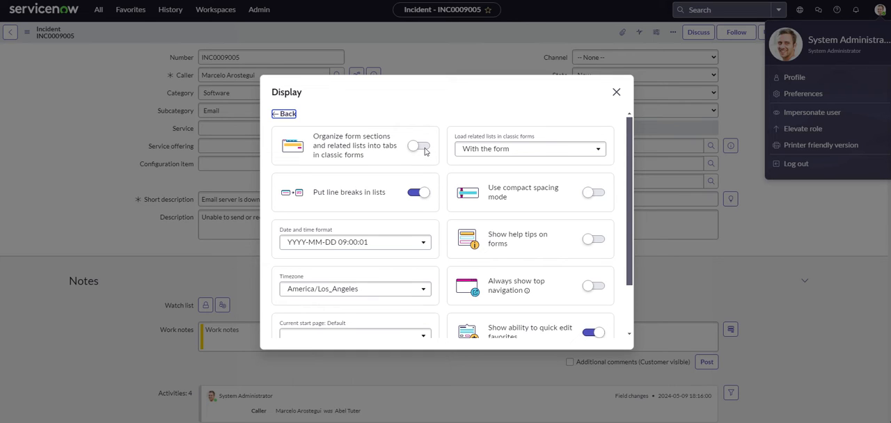
click(417, 145)
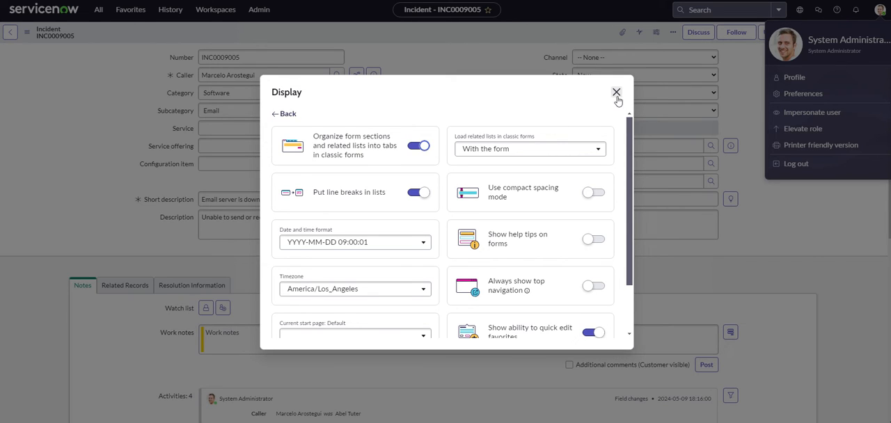
Close Preferences and switch between the Related Records and Notes tabs on the incident form
click(615, 92)
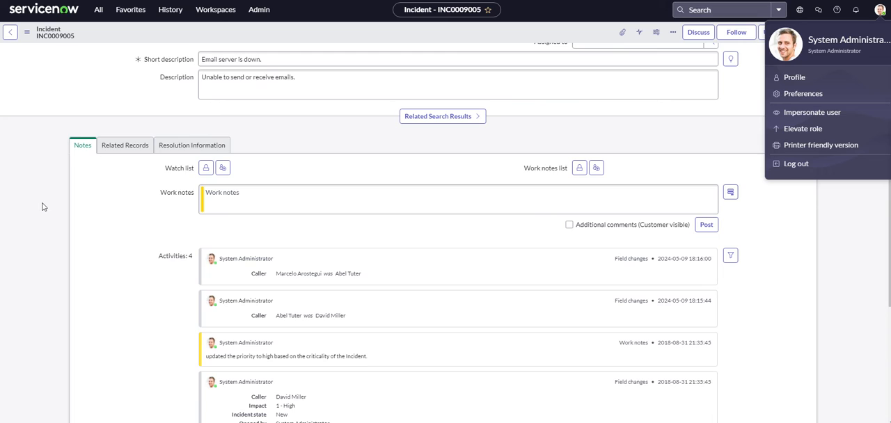
scroll(down, 3)
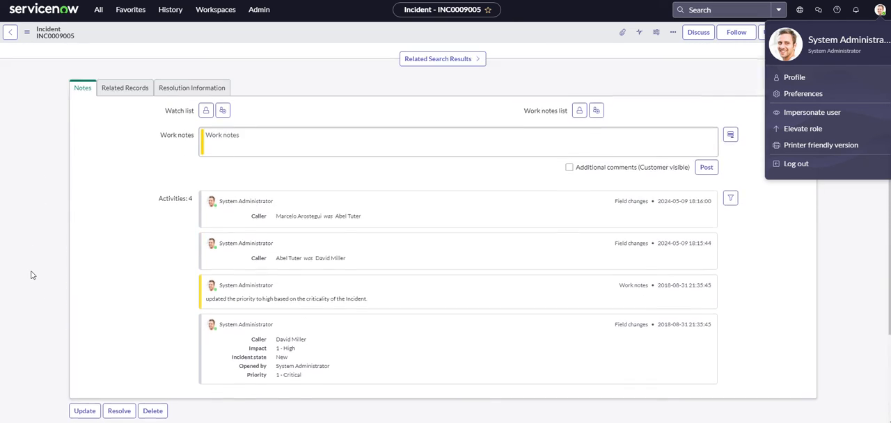
scroll(down, 3)
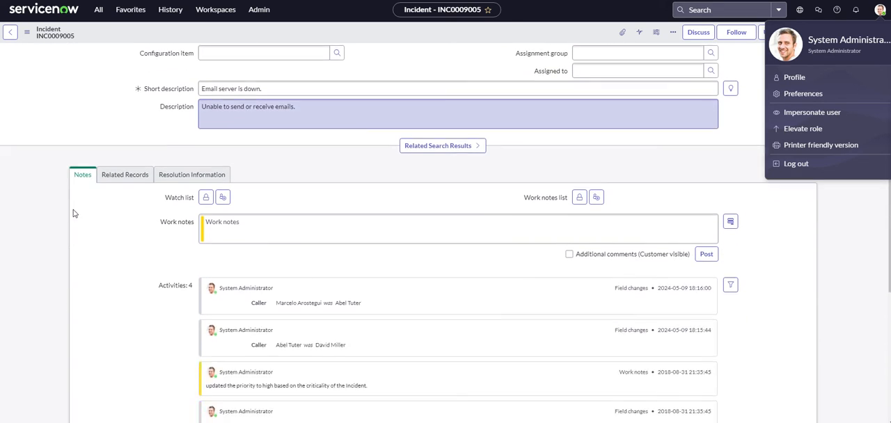
scroll(down, 3)
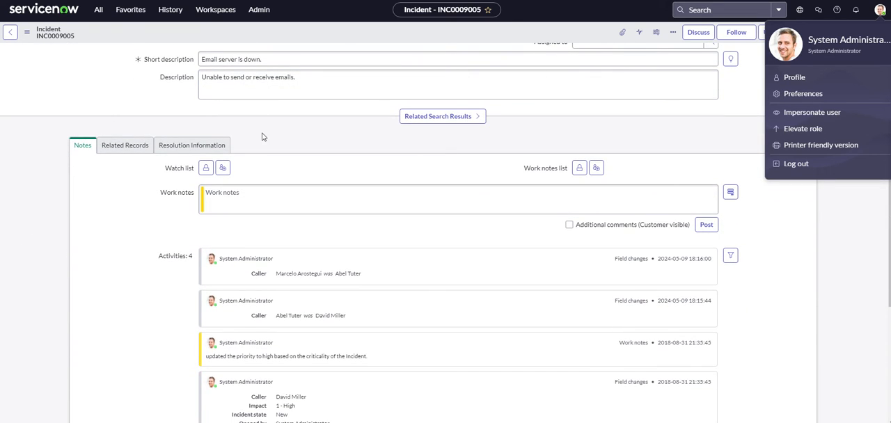
click(126, 144)
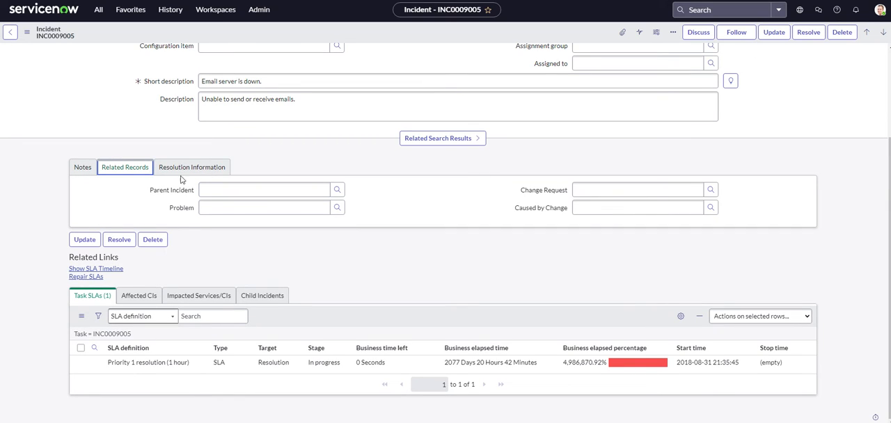
click(82, 167)
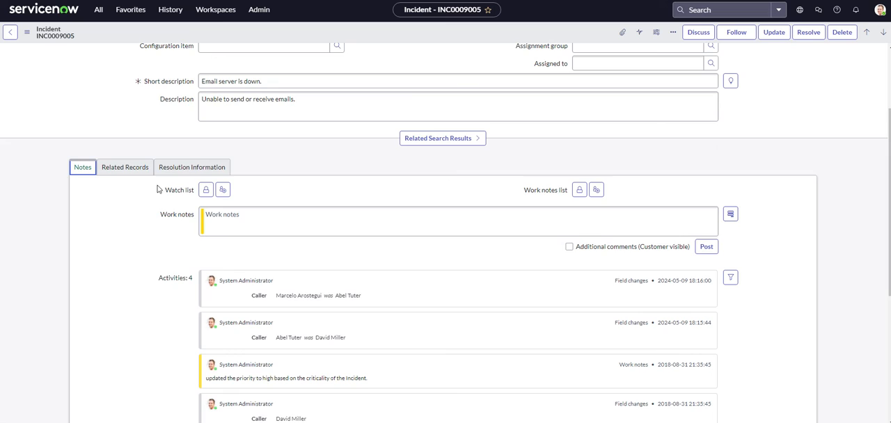
Scroll through the form to review the tabbed SLA related lists and back up
scroll(down, 3)
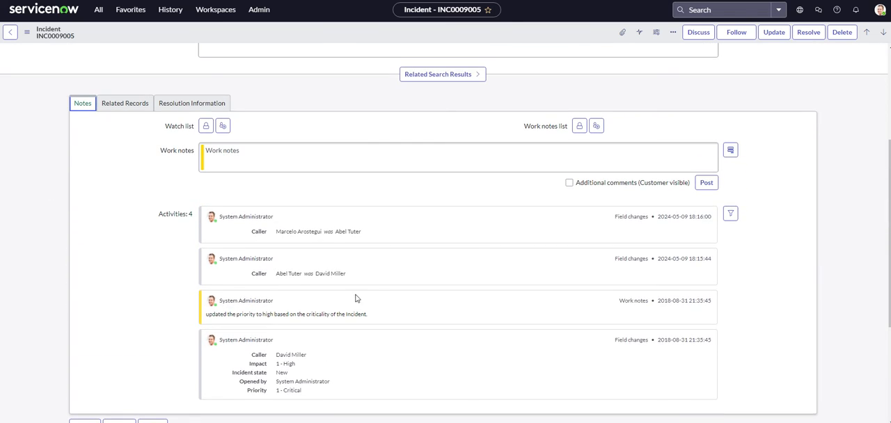
scroll(down, 3)
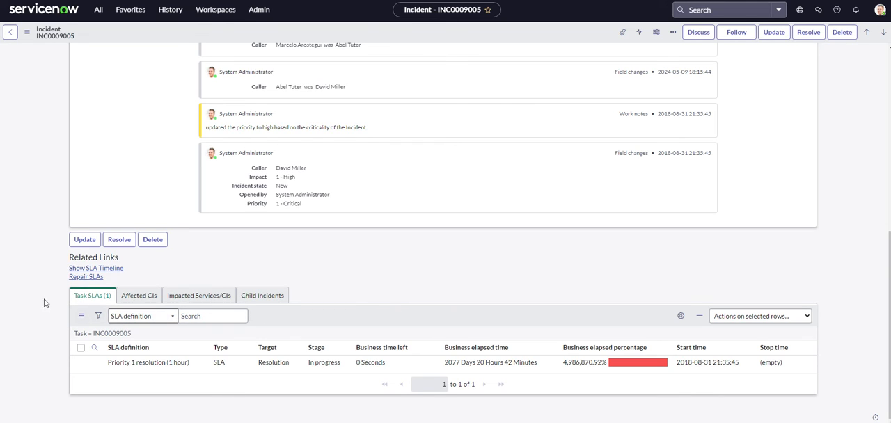
mouse_move(605, 162)
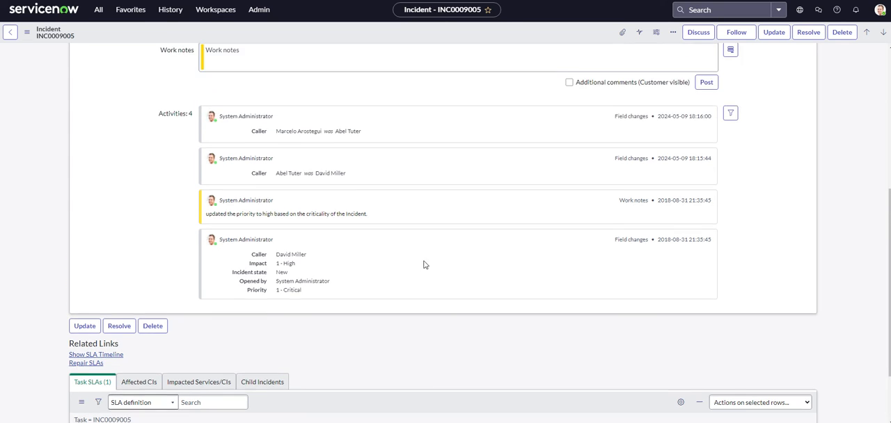
scroll(down, 3)
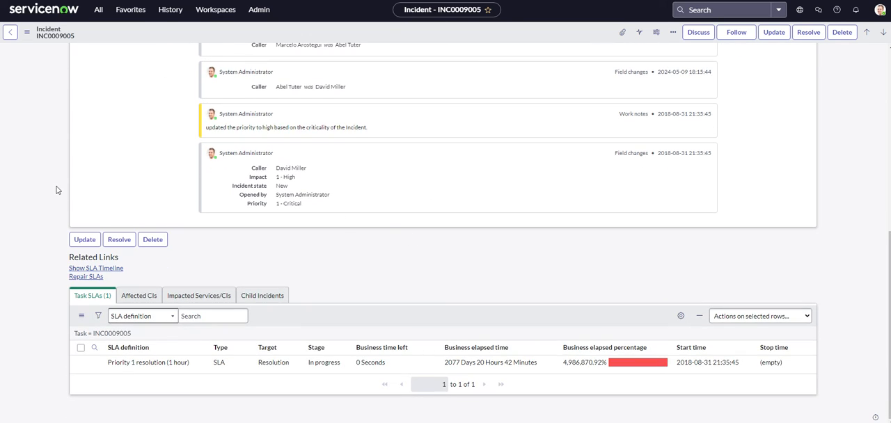
mouse_move(60, 195)
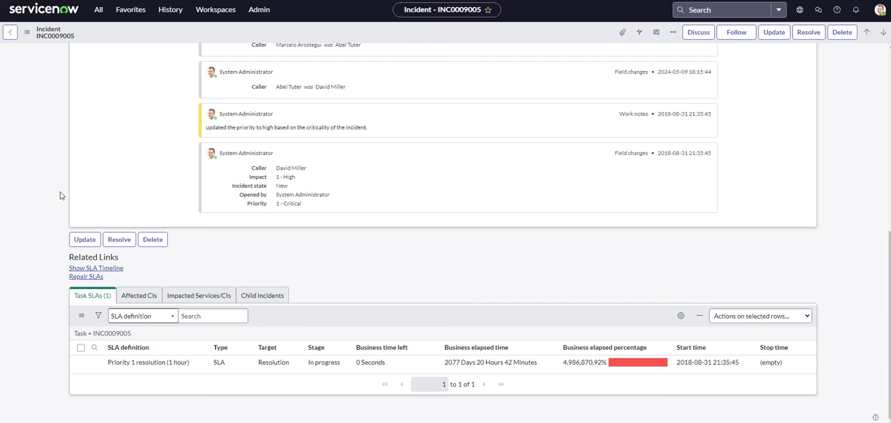
scroll(up, 3)
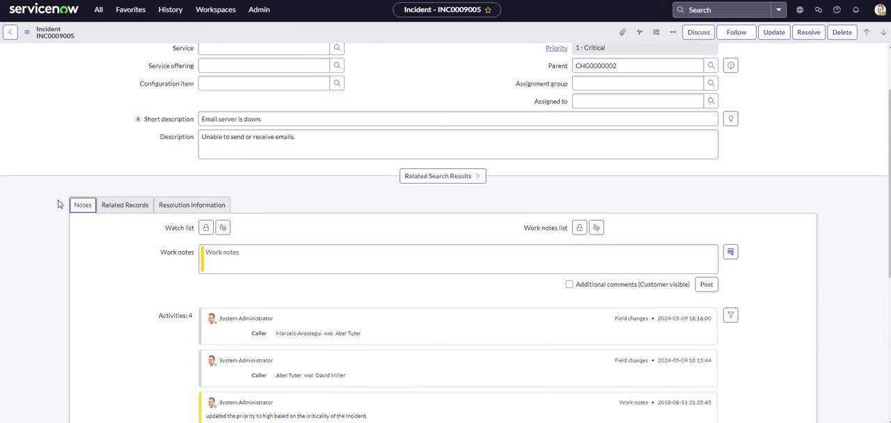
scroll(up, 3)
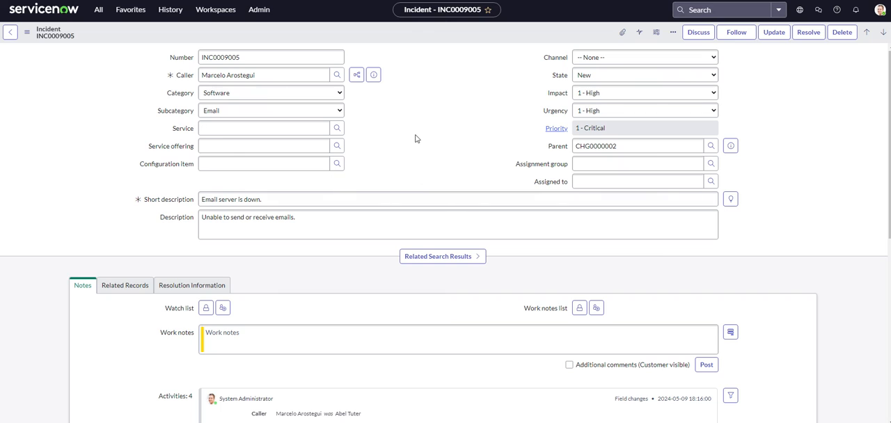
mouse_move(762, 83)
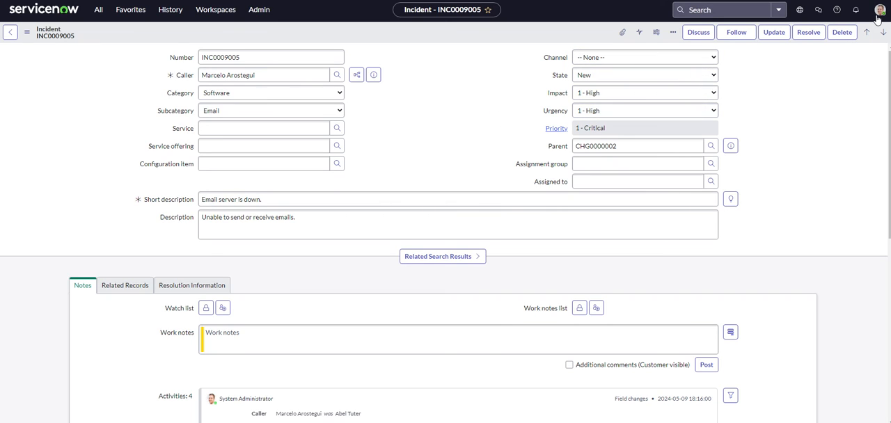
mouse_move(820, 141)
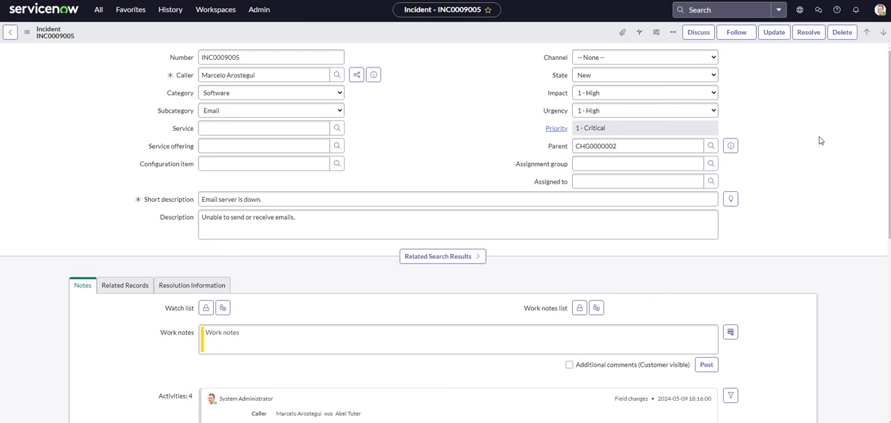
click(270, 110)
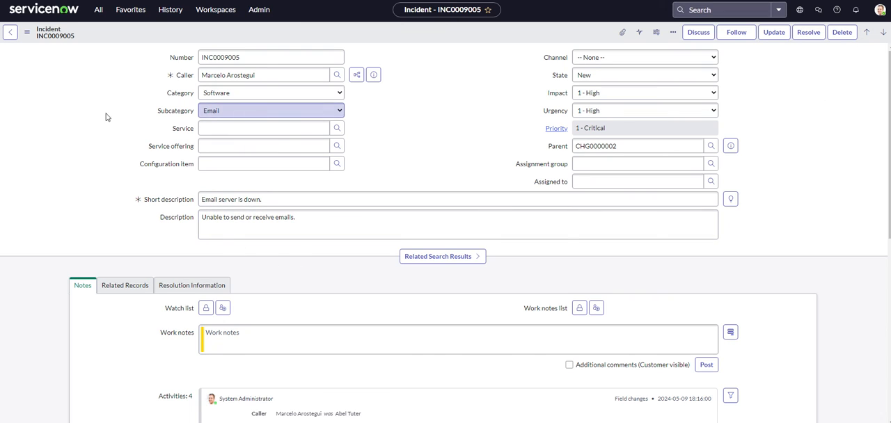
click(265, 128)
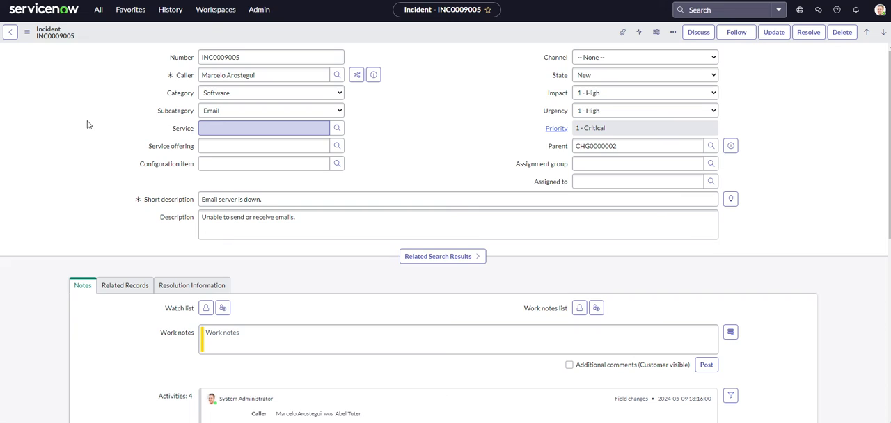